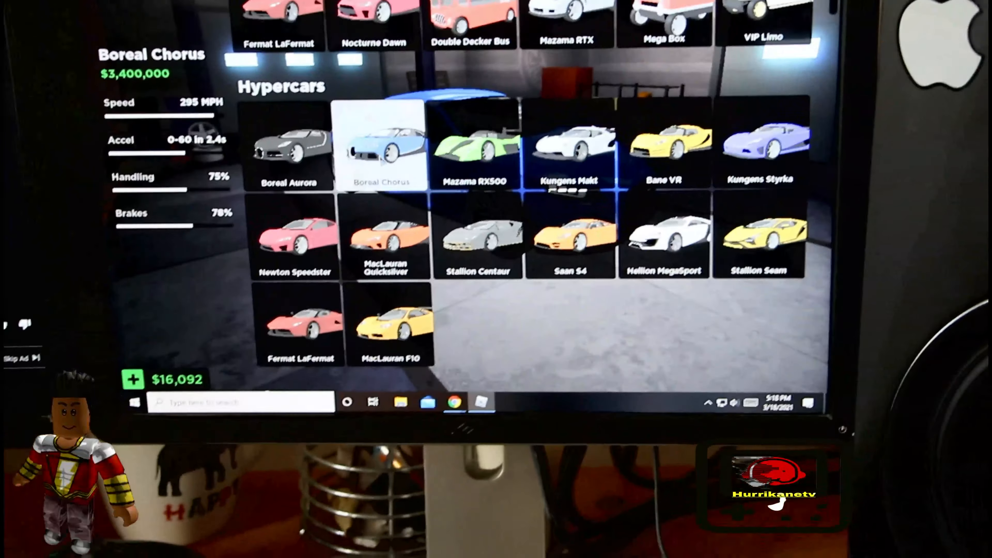
# Attempt to unlock the Kungens Makt hypercar and dismiss the not-enough-credits notice
pyautogui.click(572, 151)
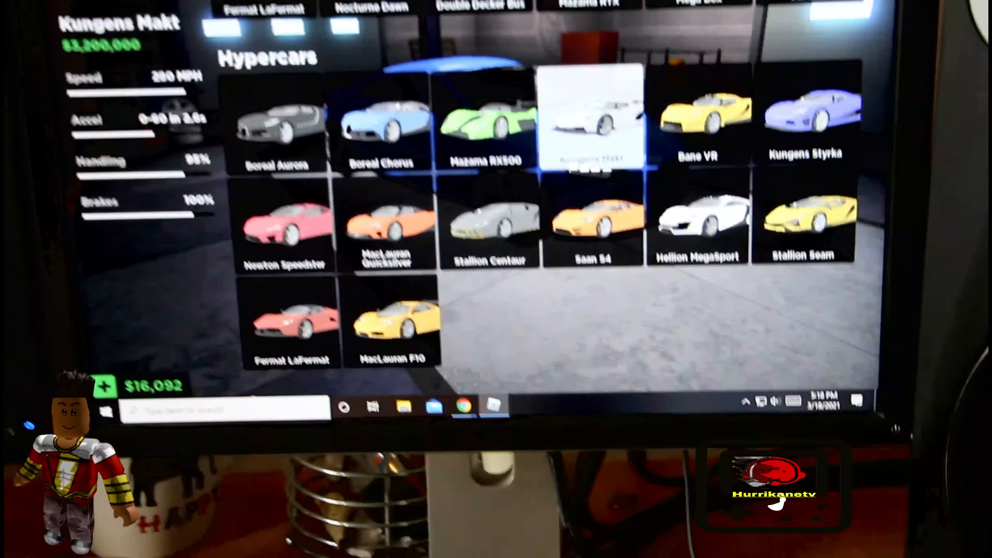
pyautogui.click(591, 117)
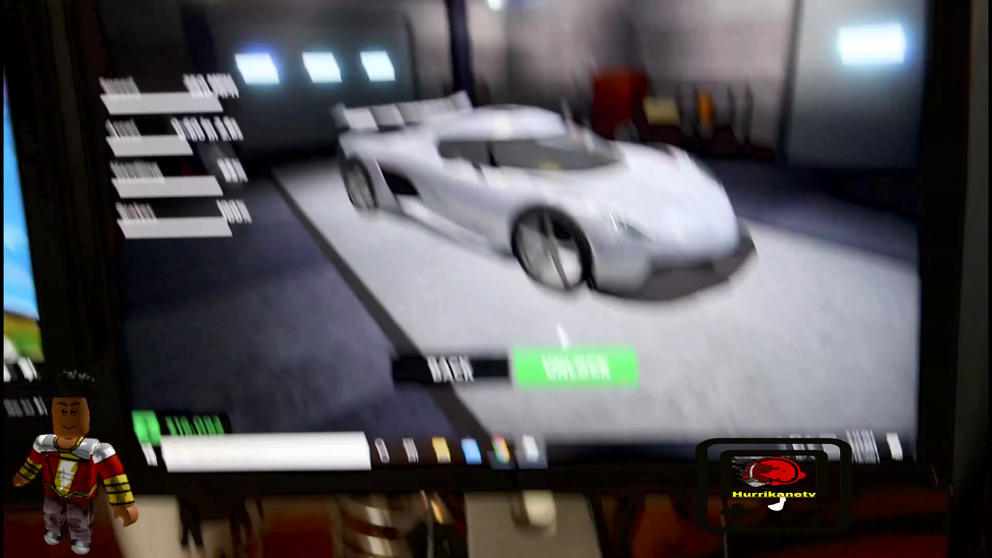
pyautogui.click(575, 371)
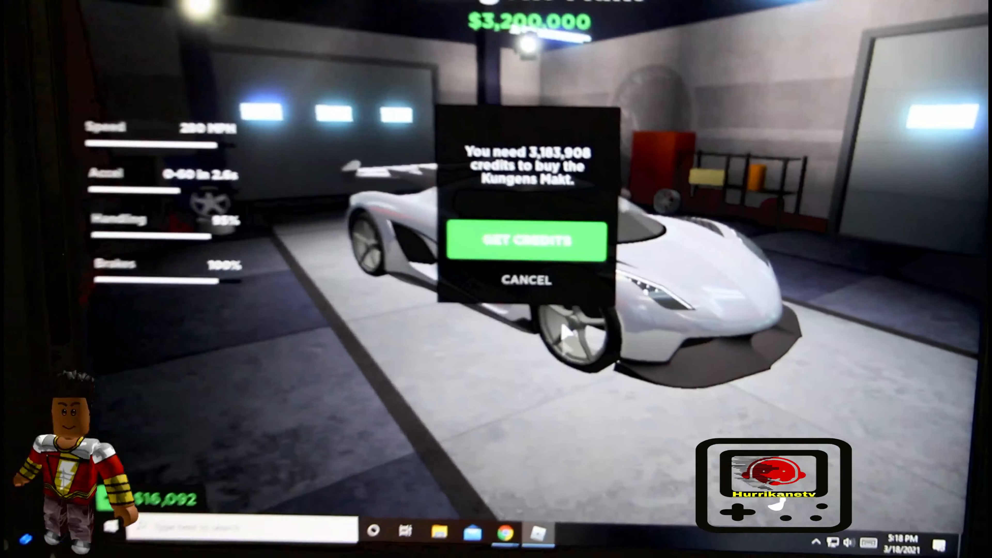
pyautogui.click(526, 242)
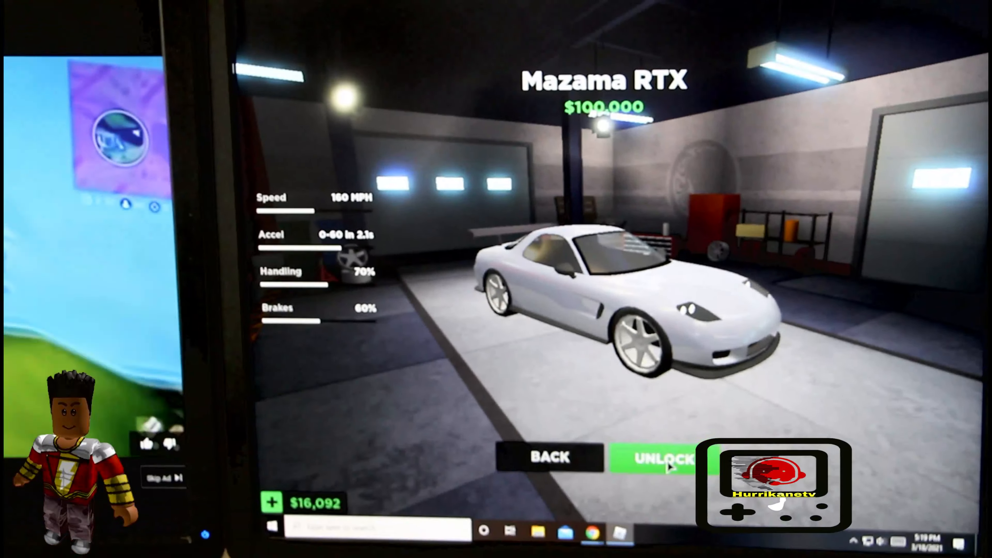
# Attempt to unlock the Boreal Chorus and request more credits, reaching the Robux purchase prompt
pyautogui.click(550, 458)
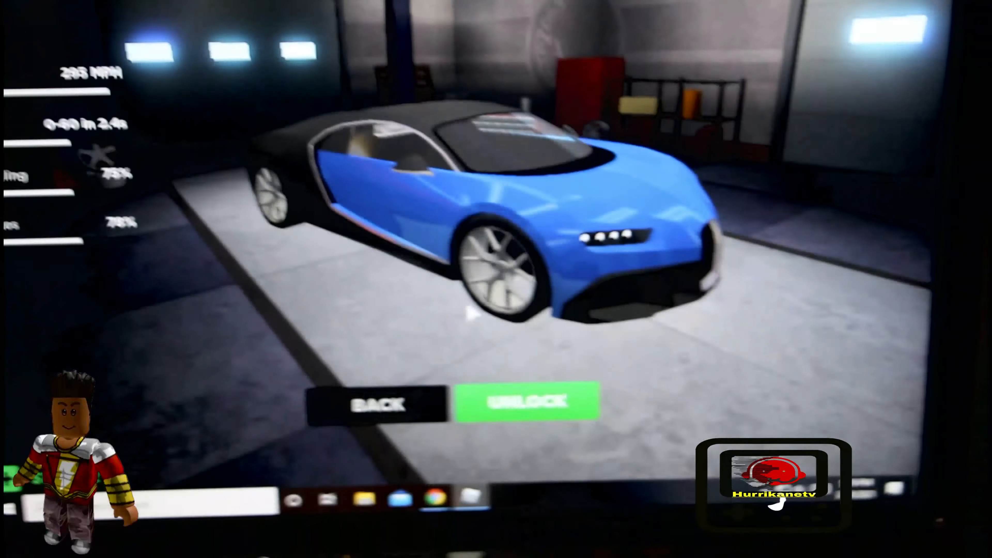
pyautogui.click(527, 405)
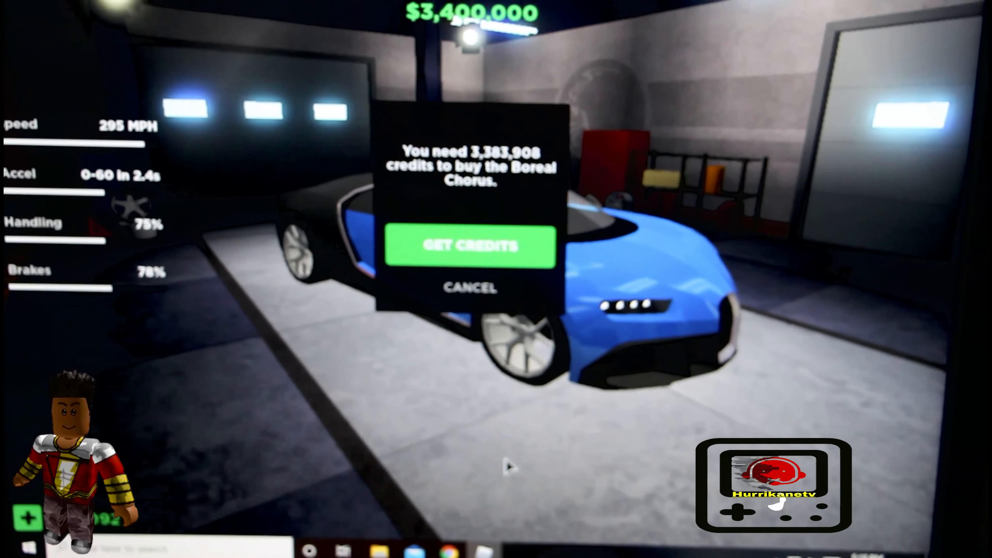
pyautogui.click(469, 248)
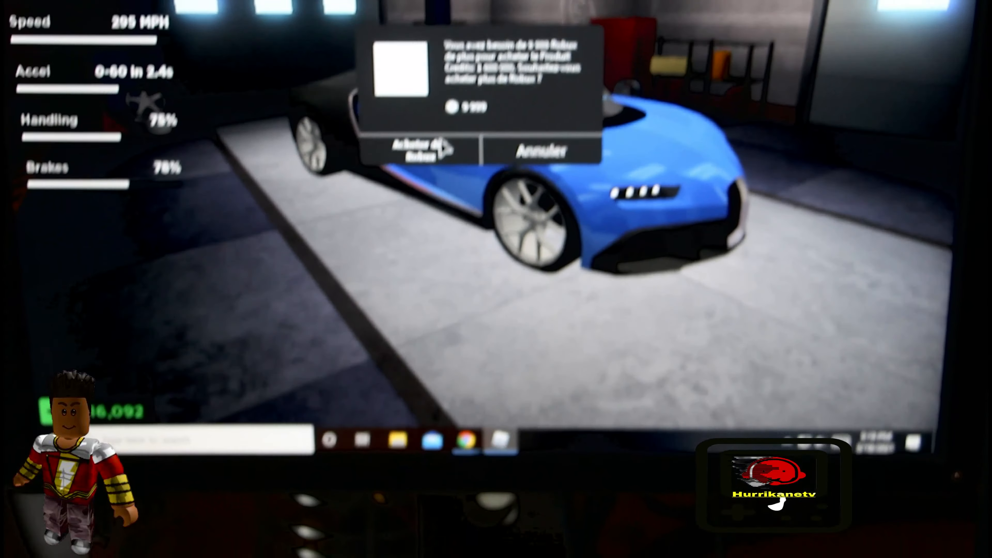